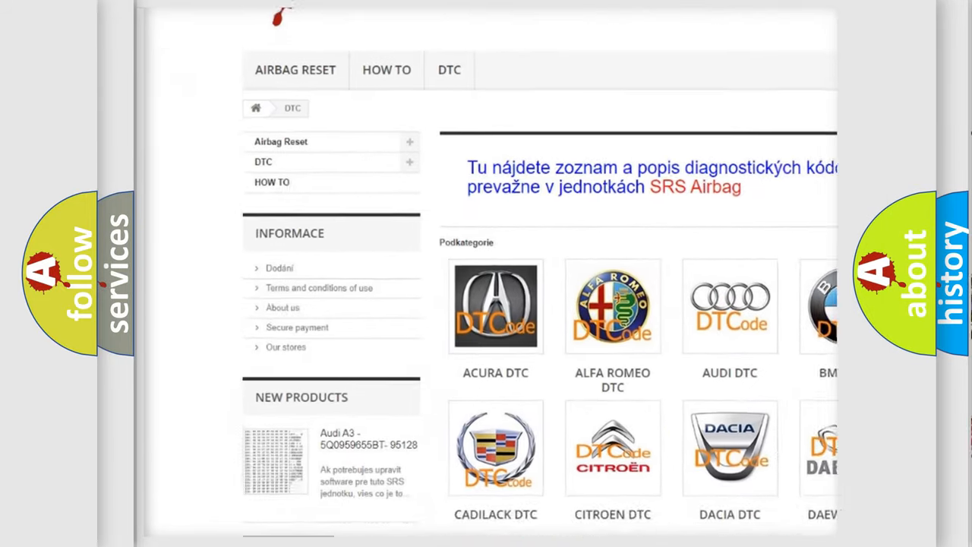
scroll("down", 3)
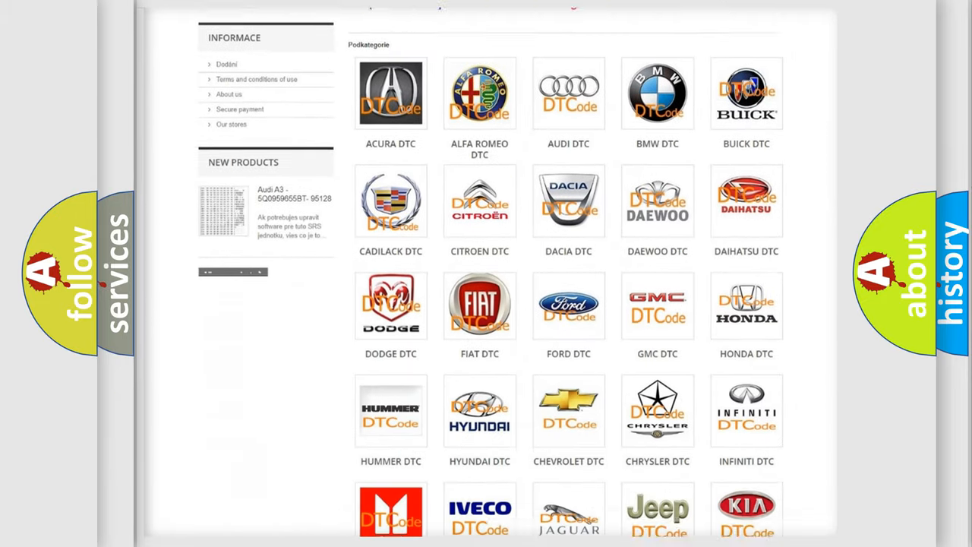
scroll("down", 3)
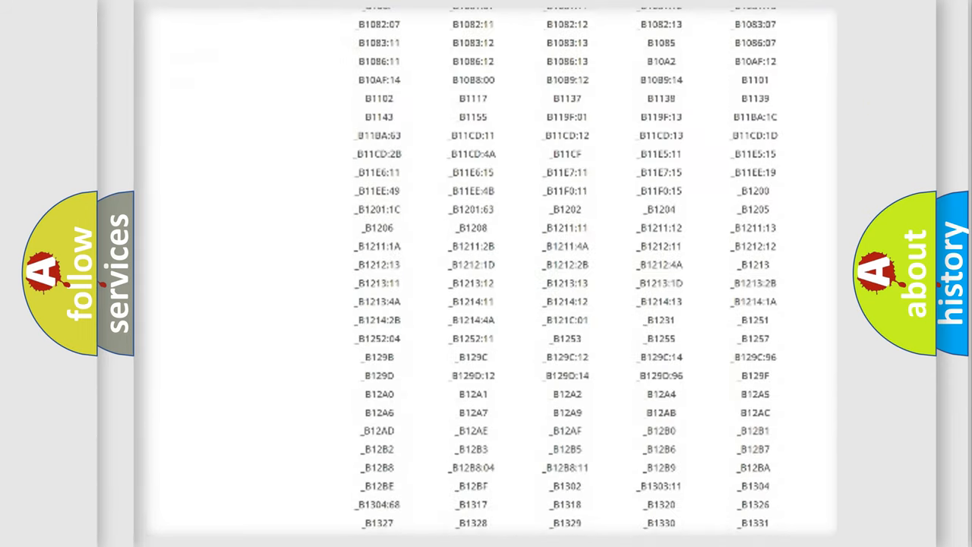
scroll("down", 3)
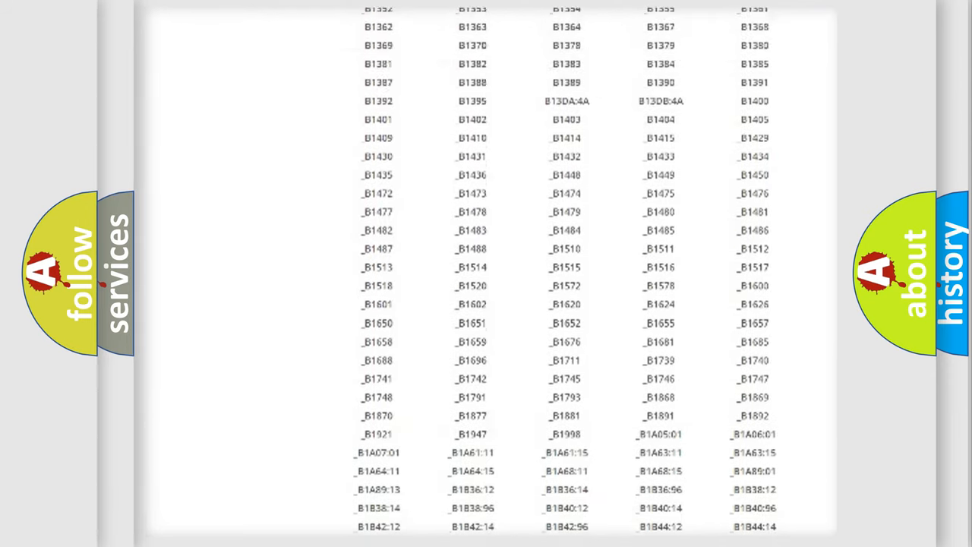